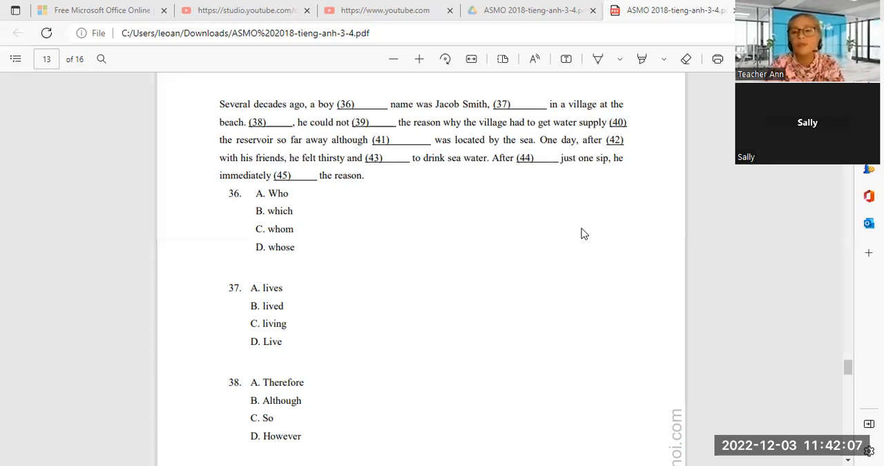
pyautogui.moveTo(572, 247)
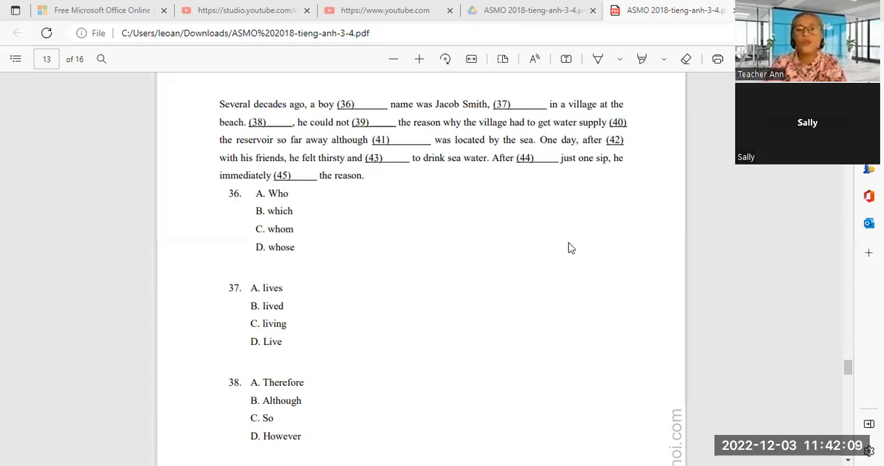
pyautogui.moveTo(594, 174)
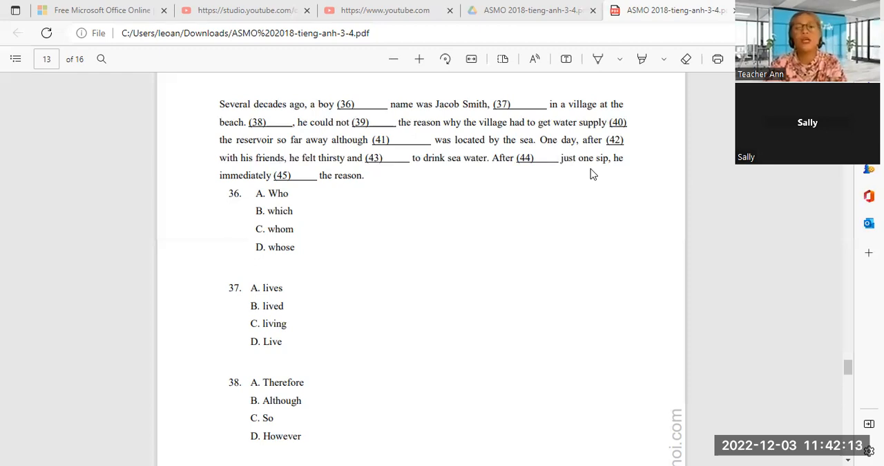
pyautogui.moveTo(441, 174)
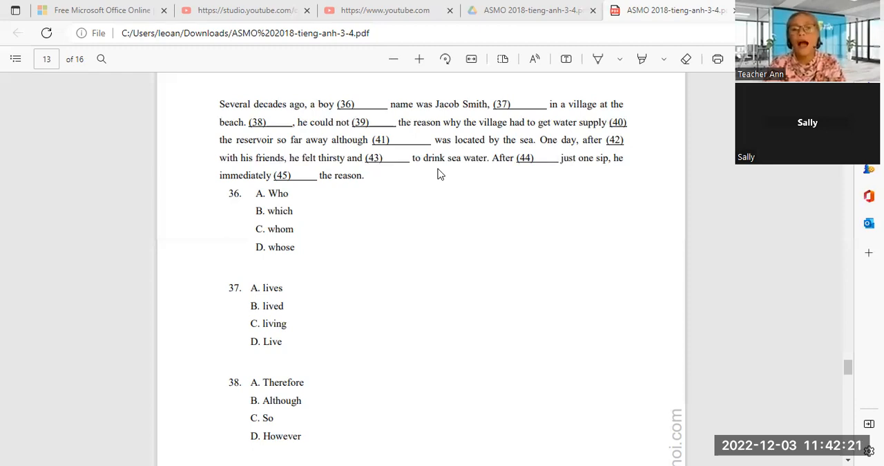
# Scroll past pages 13 and 14 to page 15's question 45 and antonym section D
pyautogui.scroll(-3)
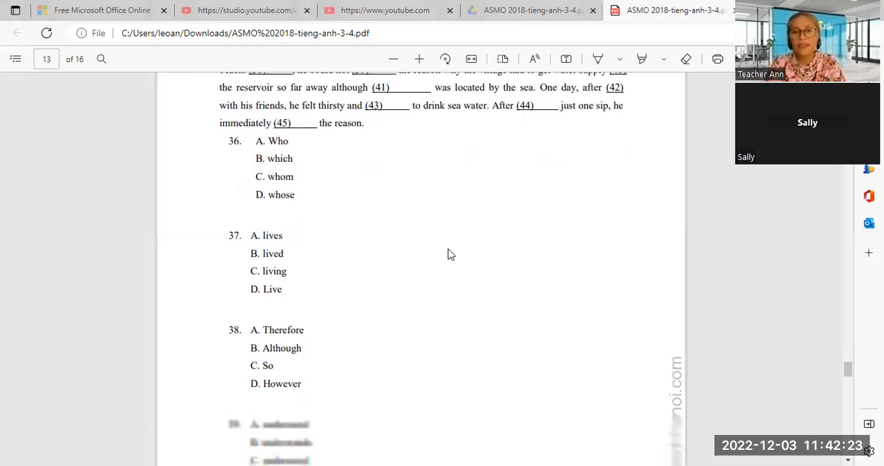
pyautogui.scroll(-3)
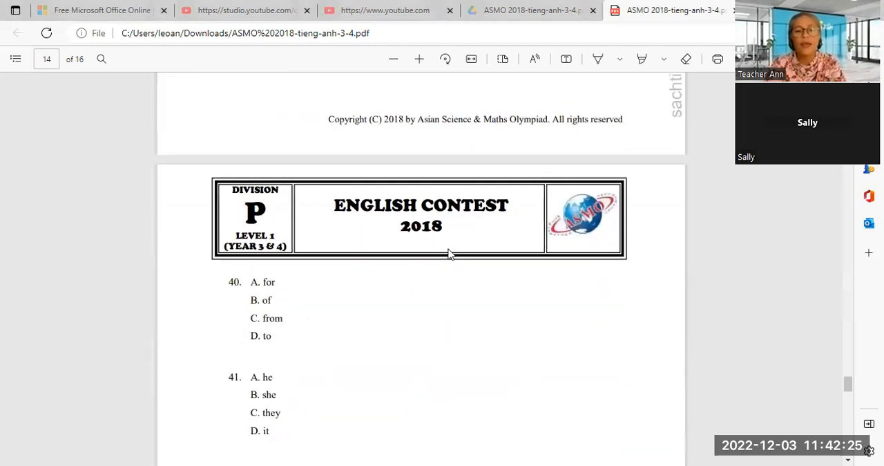
pyautogui.scroll(-3)
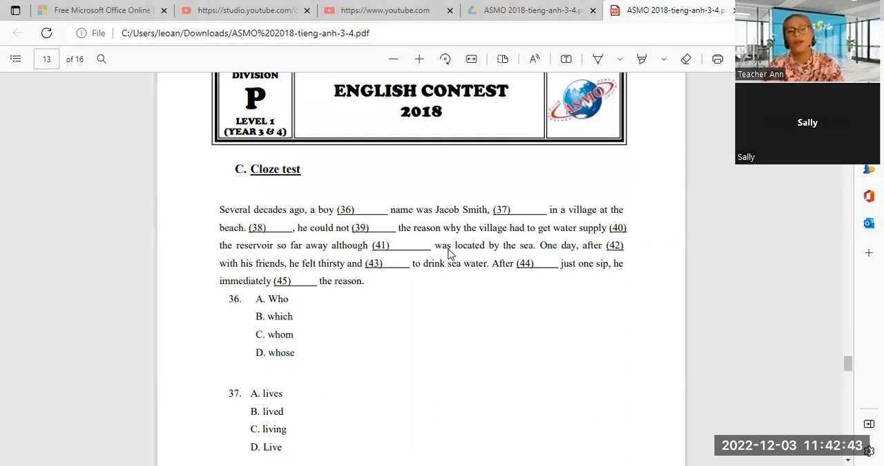
pyautogui.scroll(-3)
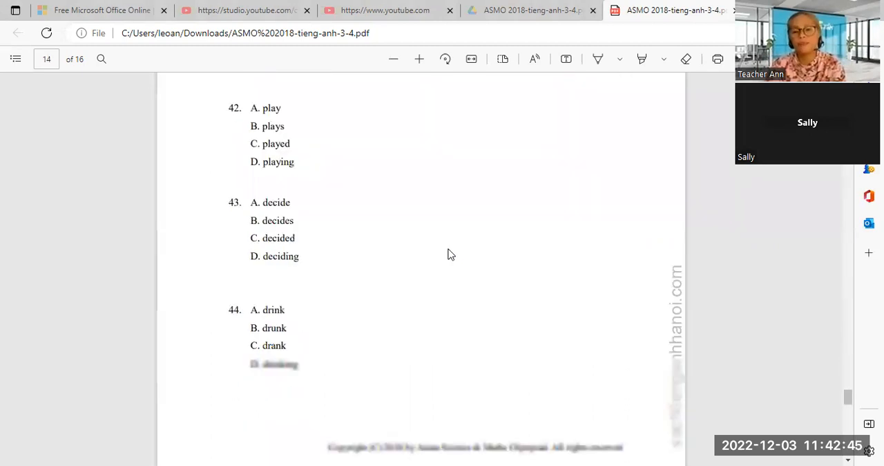
pyautogui.scroll(-3)
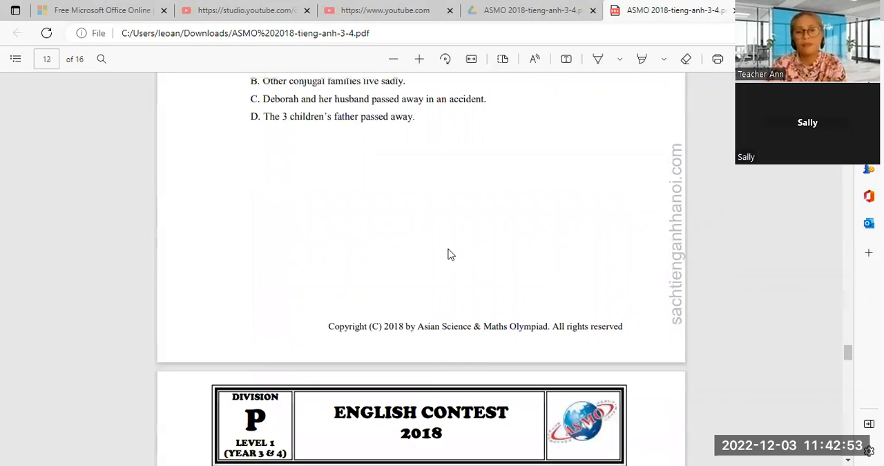
pyautogui.scroll(-3)
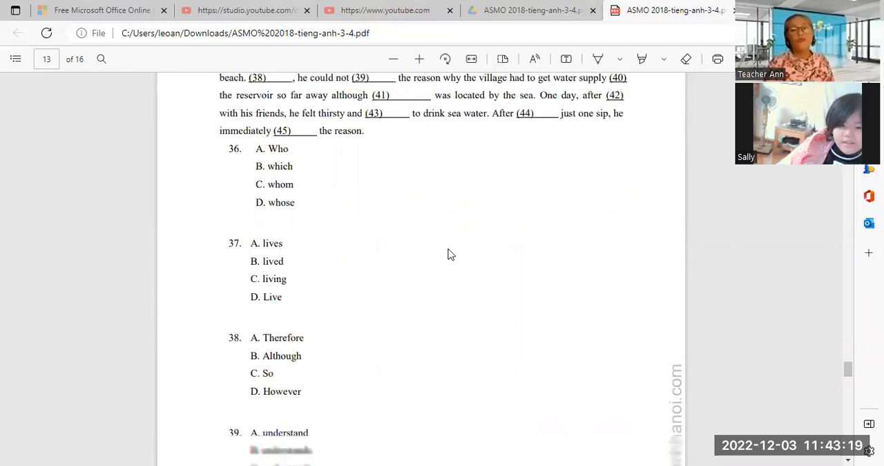
pyautogui.scroll(-3)
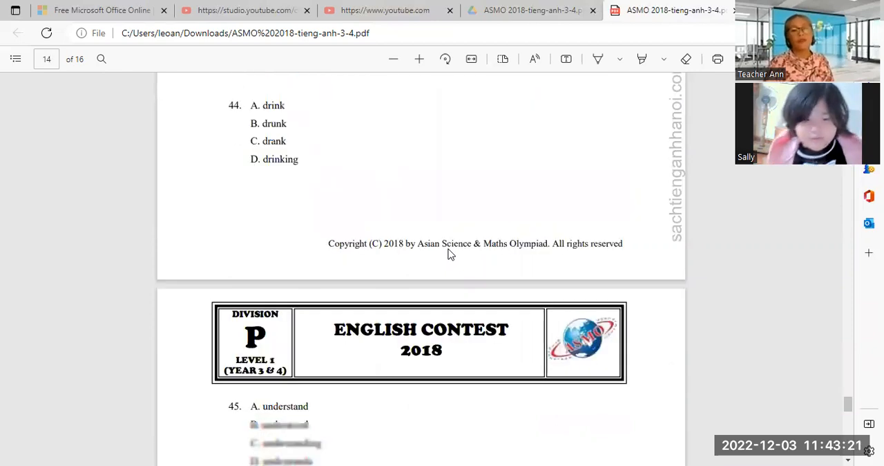
pyautogui.scroll(-3)
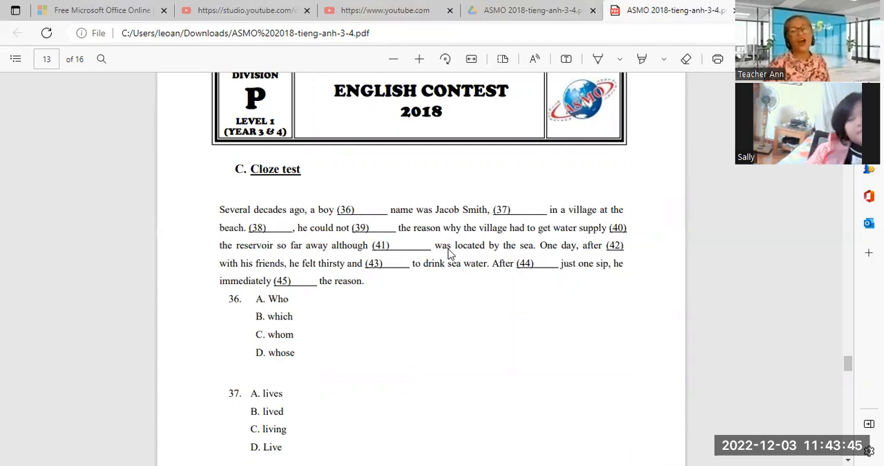
pyautogui.scroll(-3)
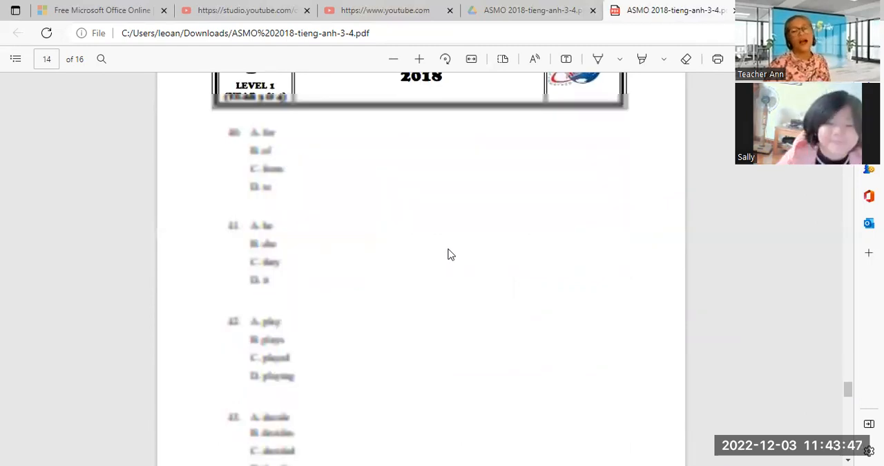
pyautogui.scroll(-3)
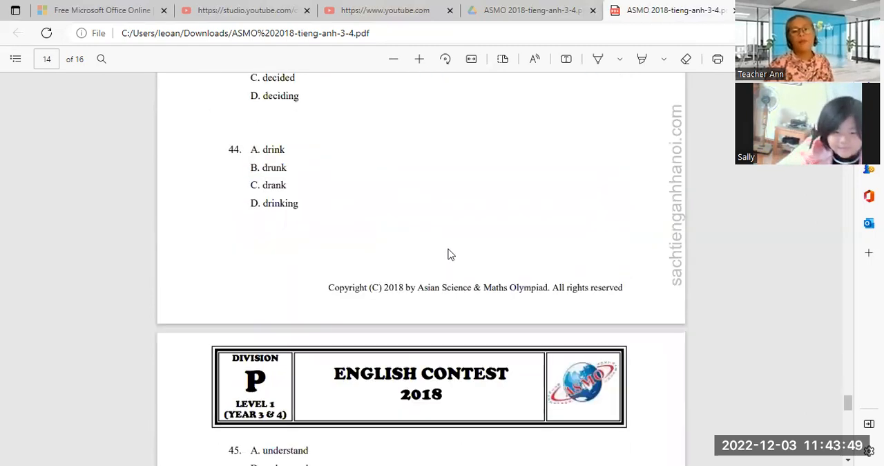
pyautogui.scroll(-3)
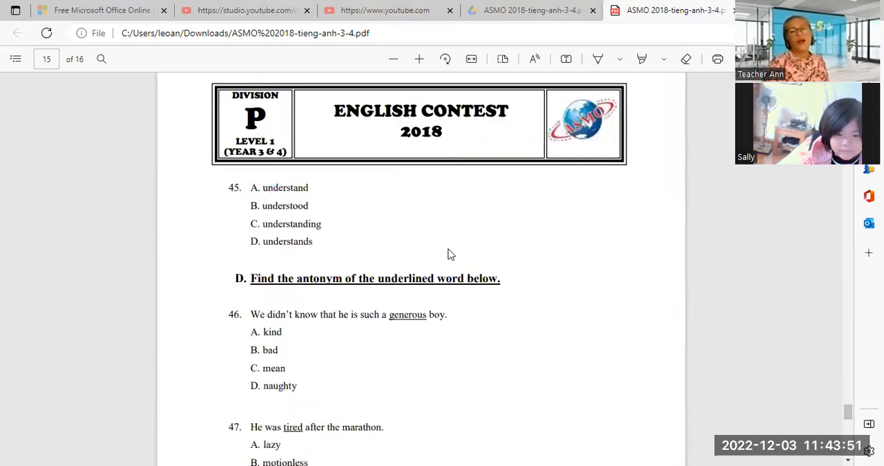
pyautogui.scroll(-3)
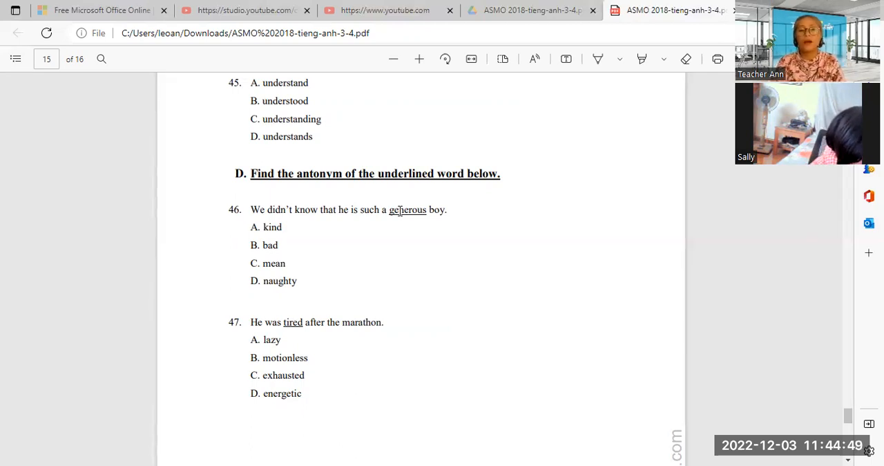
pyautogui.moveTo(313, 246)
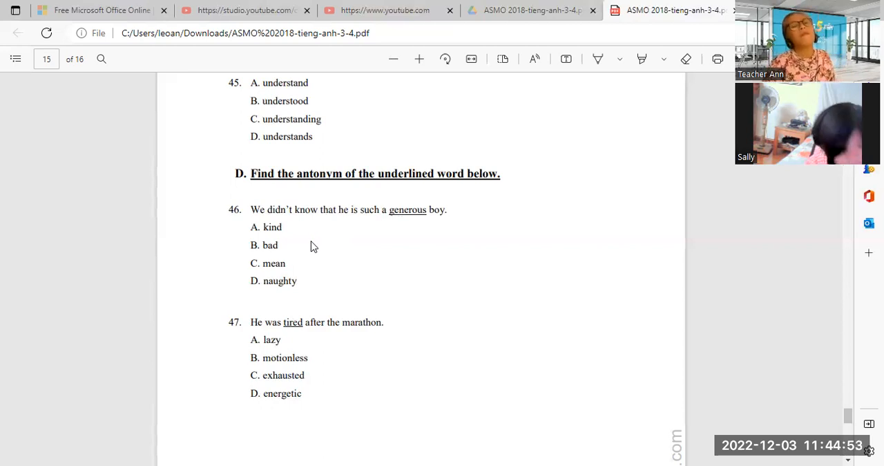
pyautogui.moveTo(339, 299)
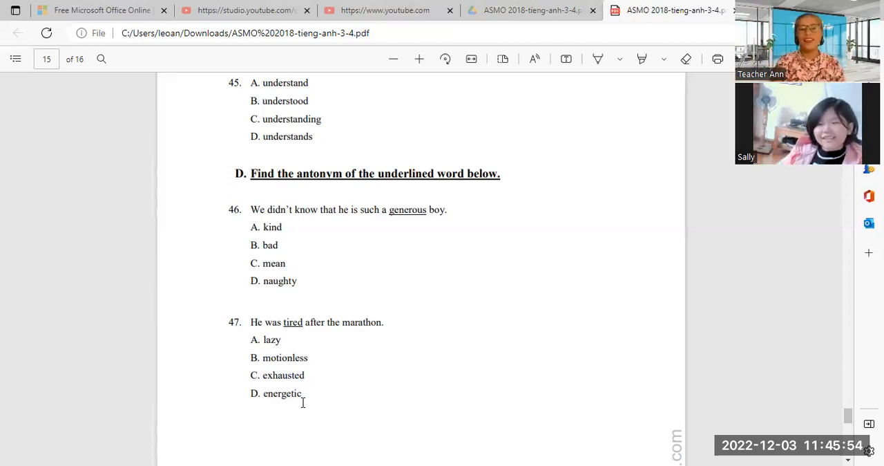
# On page 16, highlight 'endangered' for question 48 and 'luxurious' for question 49
pyautogui.scroll(-3)
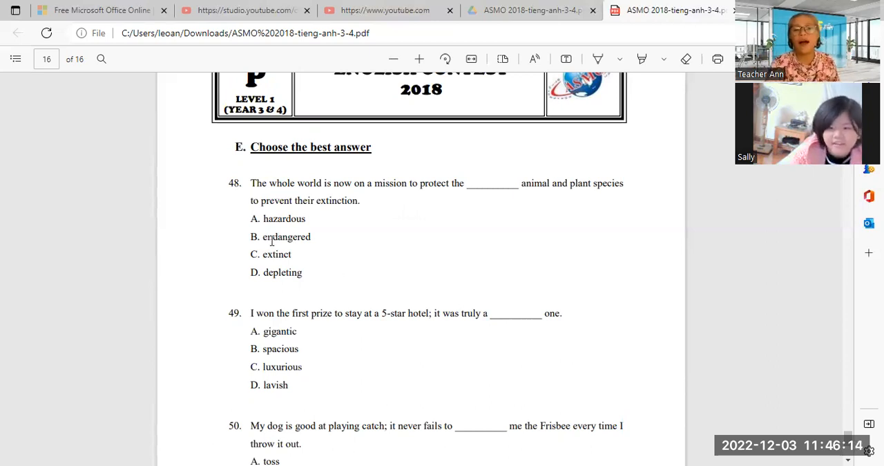
pyautogui.doubleClick(284, 236)
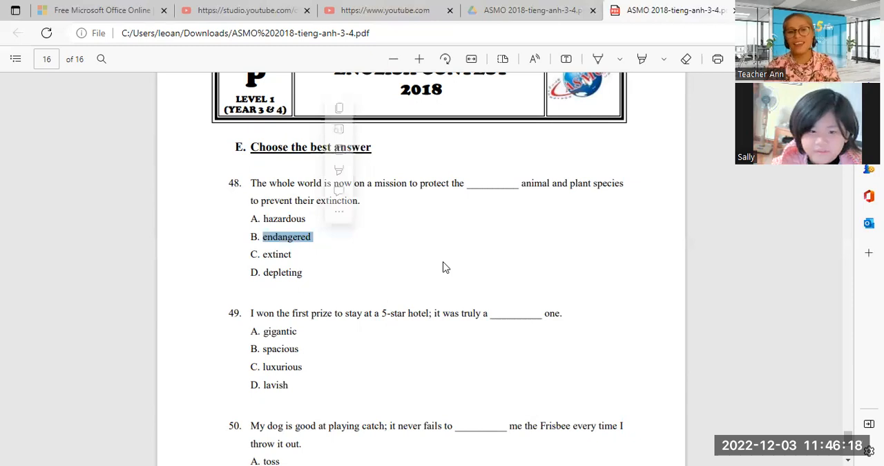
pyautogui.scroll(-3)
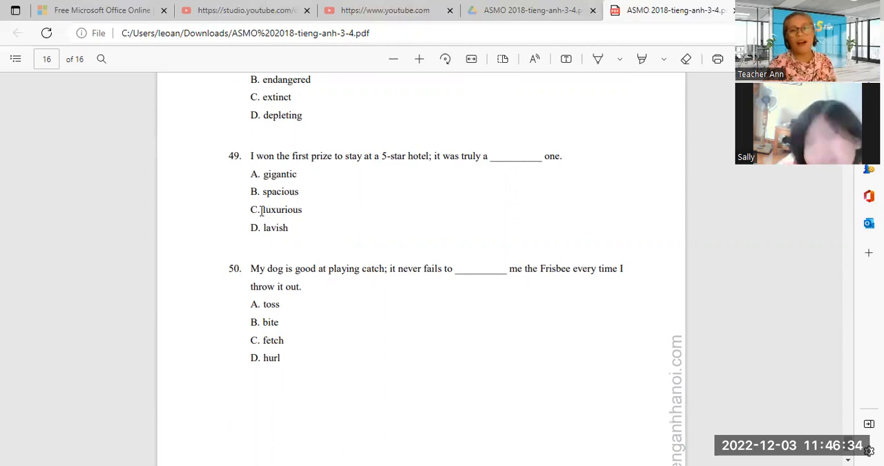
pyautogui.doubleClick(282, 210)
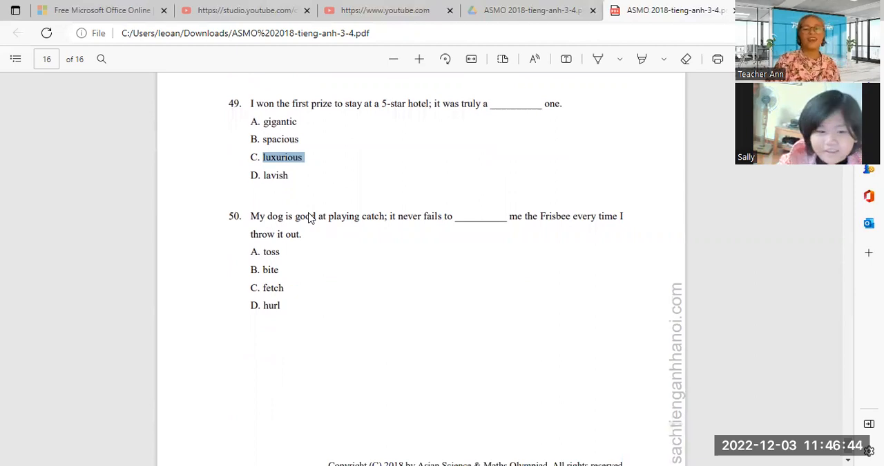
pyautogui.scroll(-3)
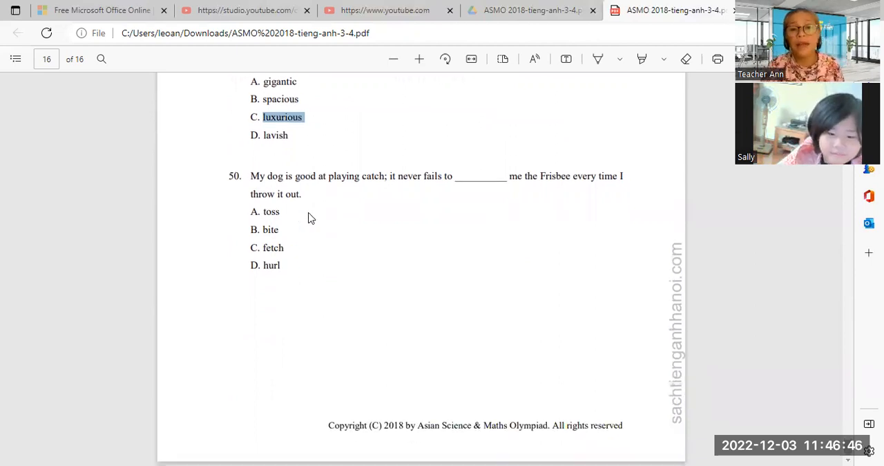